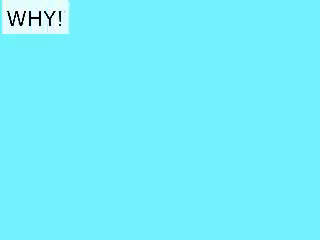
type("WHY DO YOU LI")
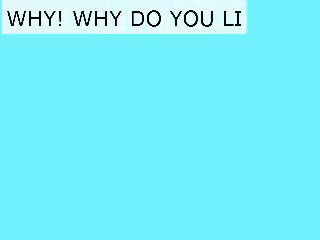
type("E TO...")
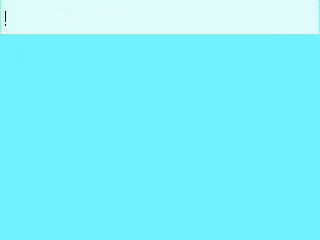
type("WHY!")
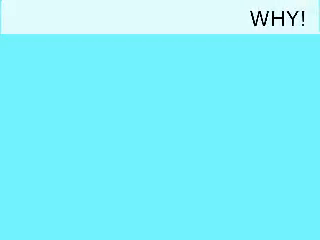